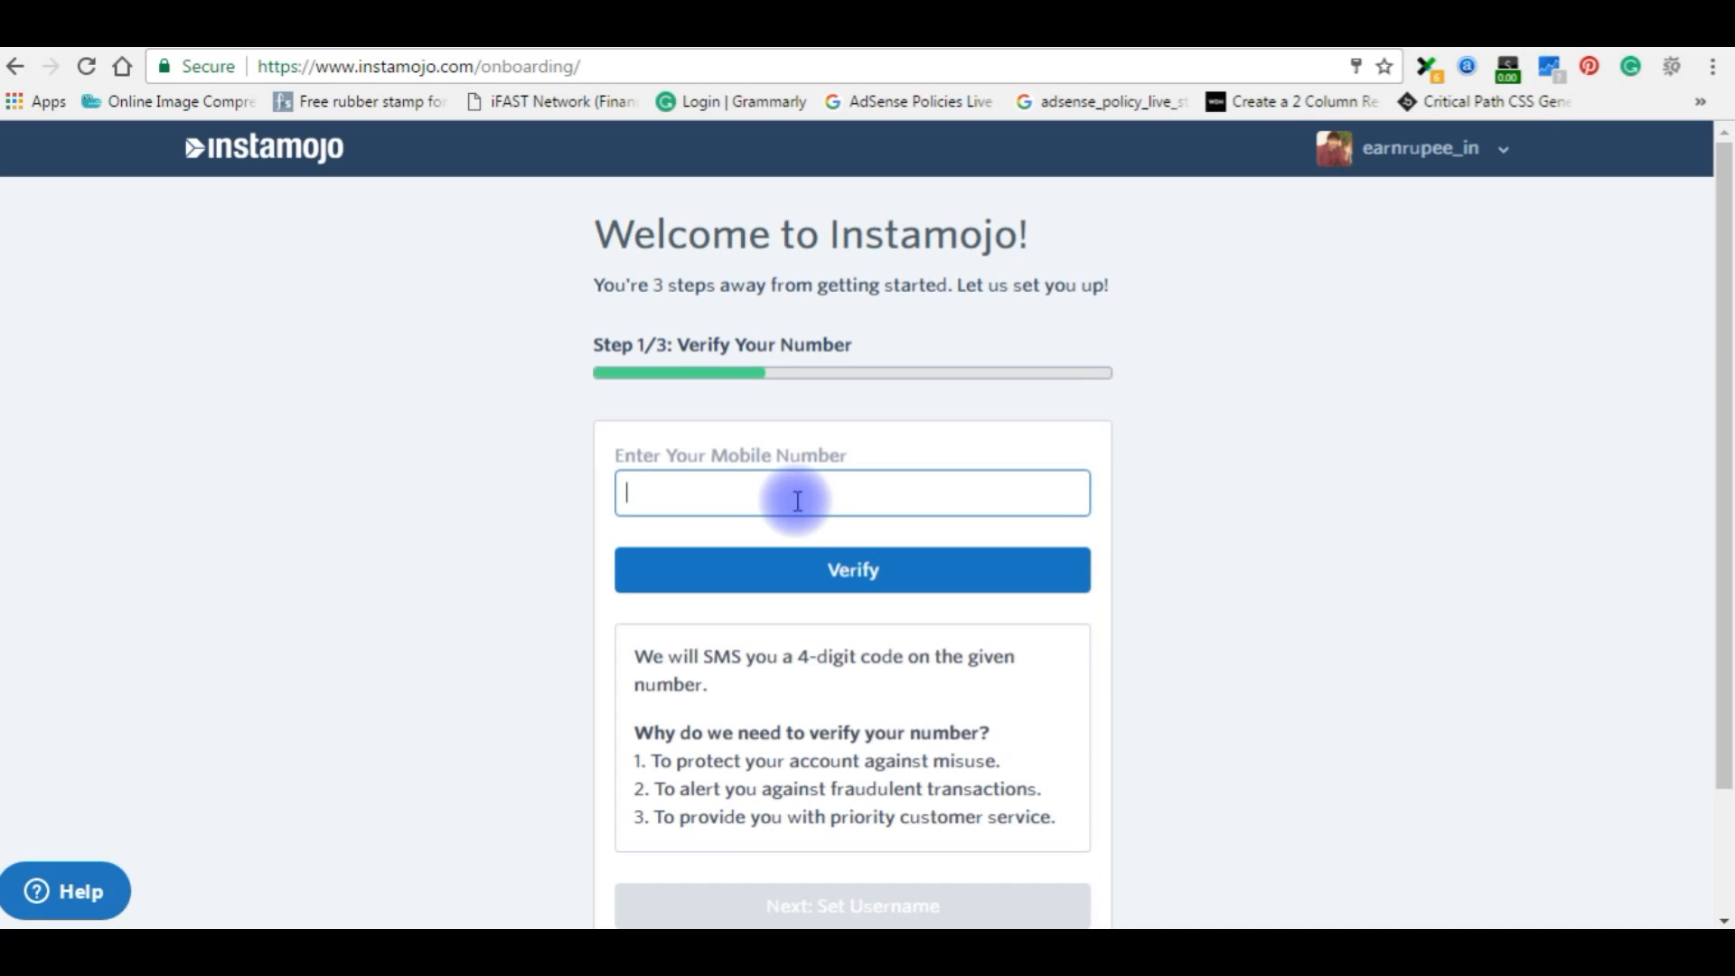
left_click(851, 571)
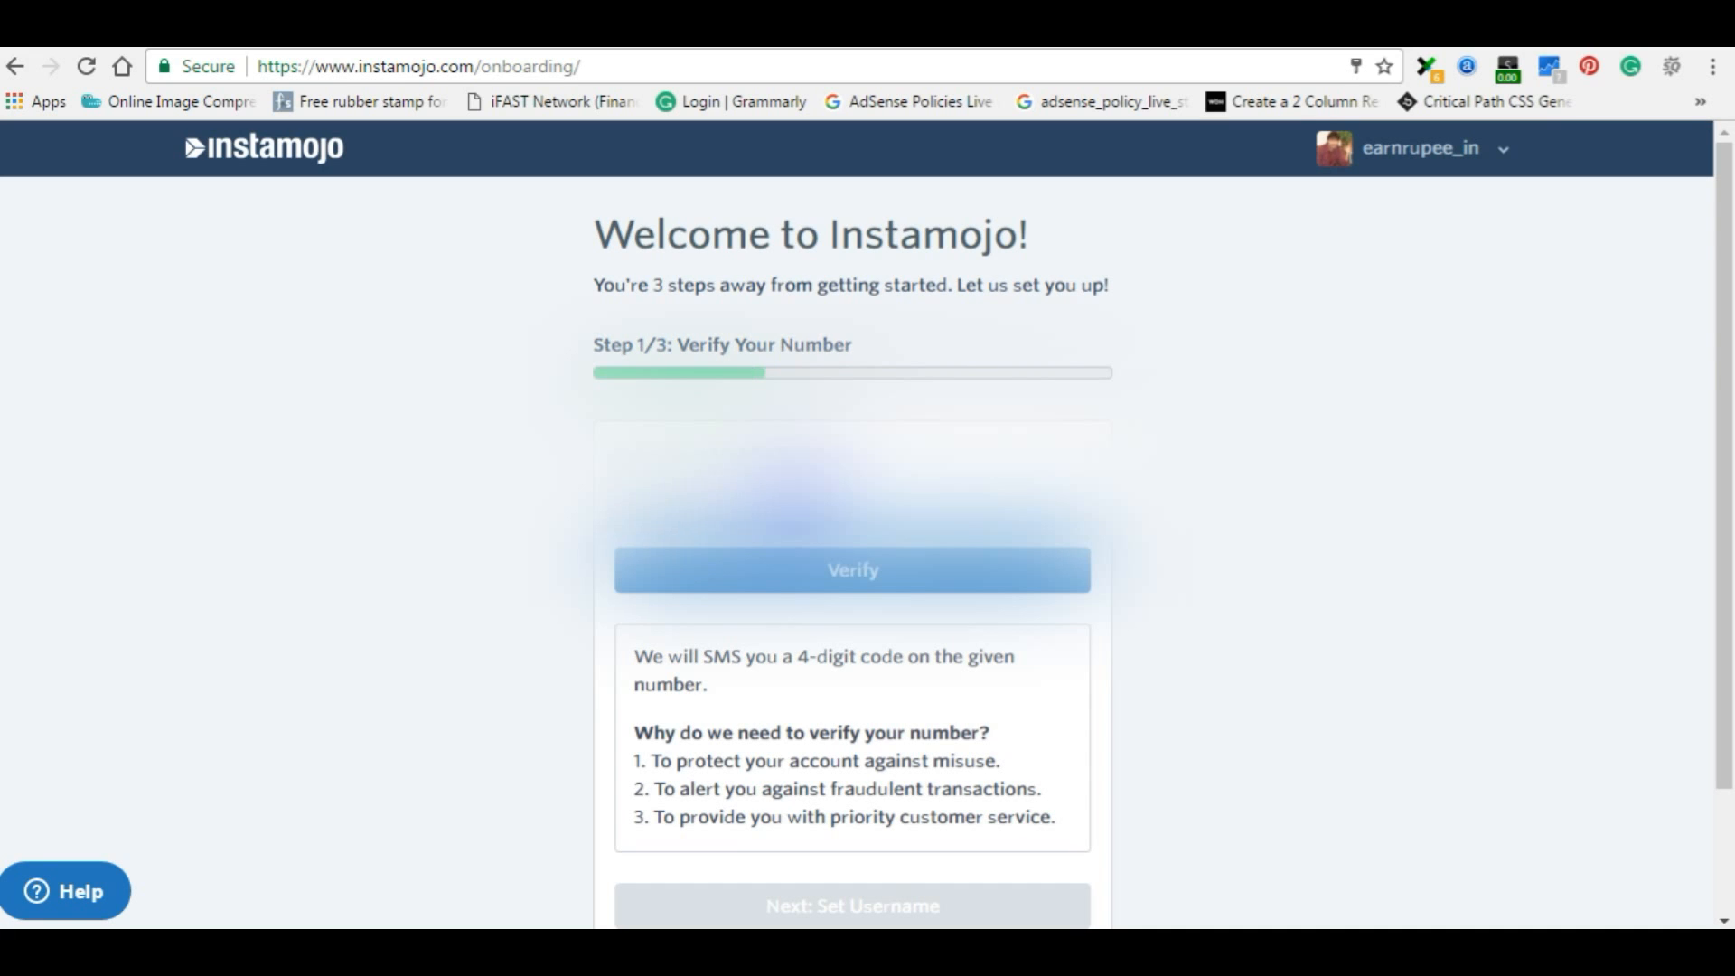
left_click(852, 570)
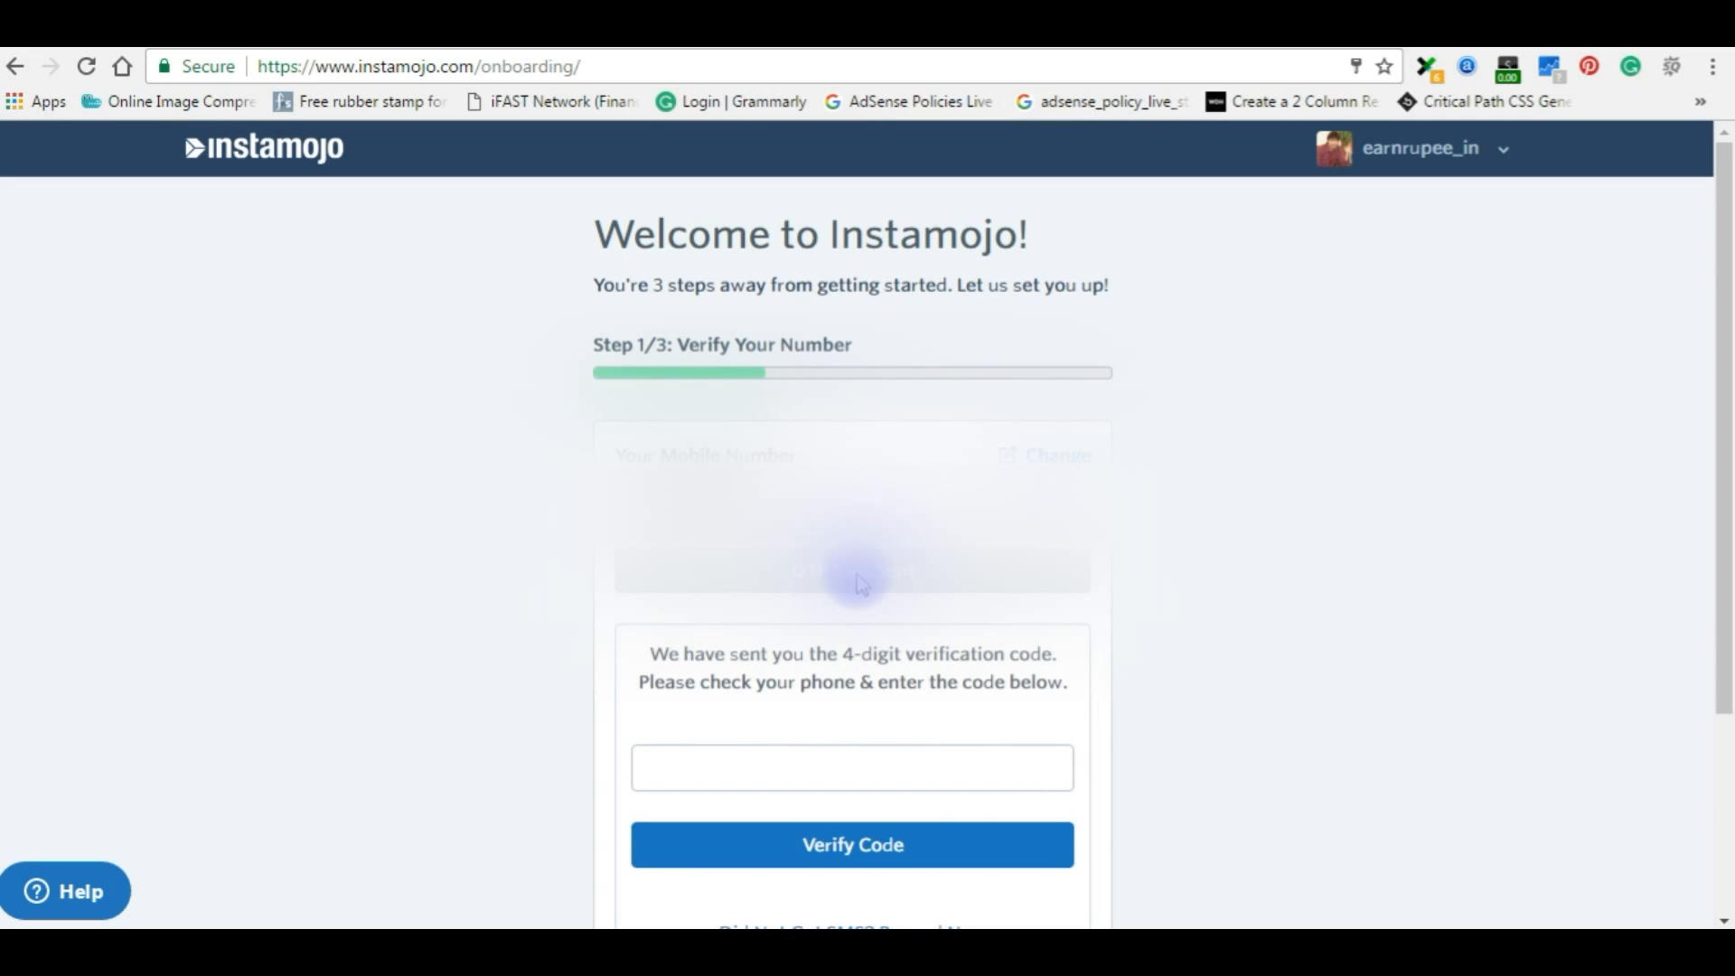
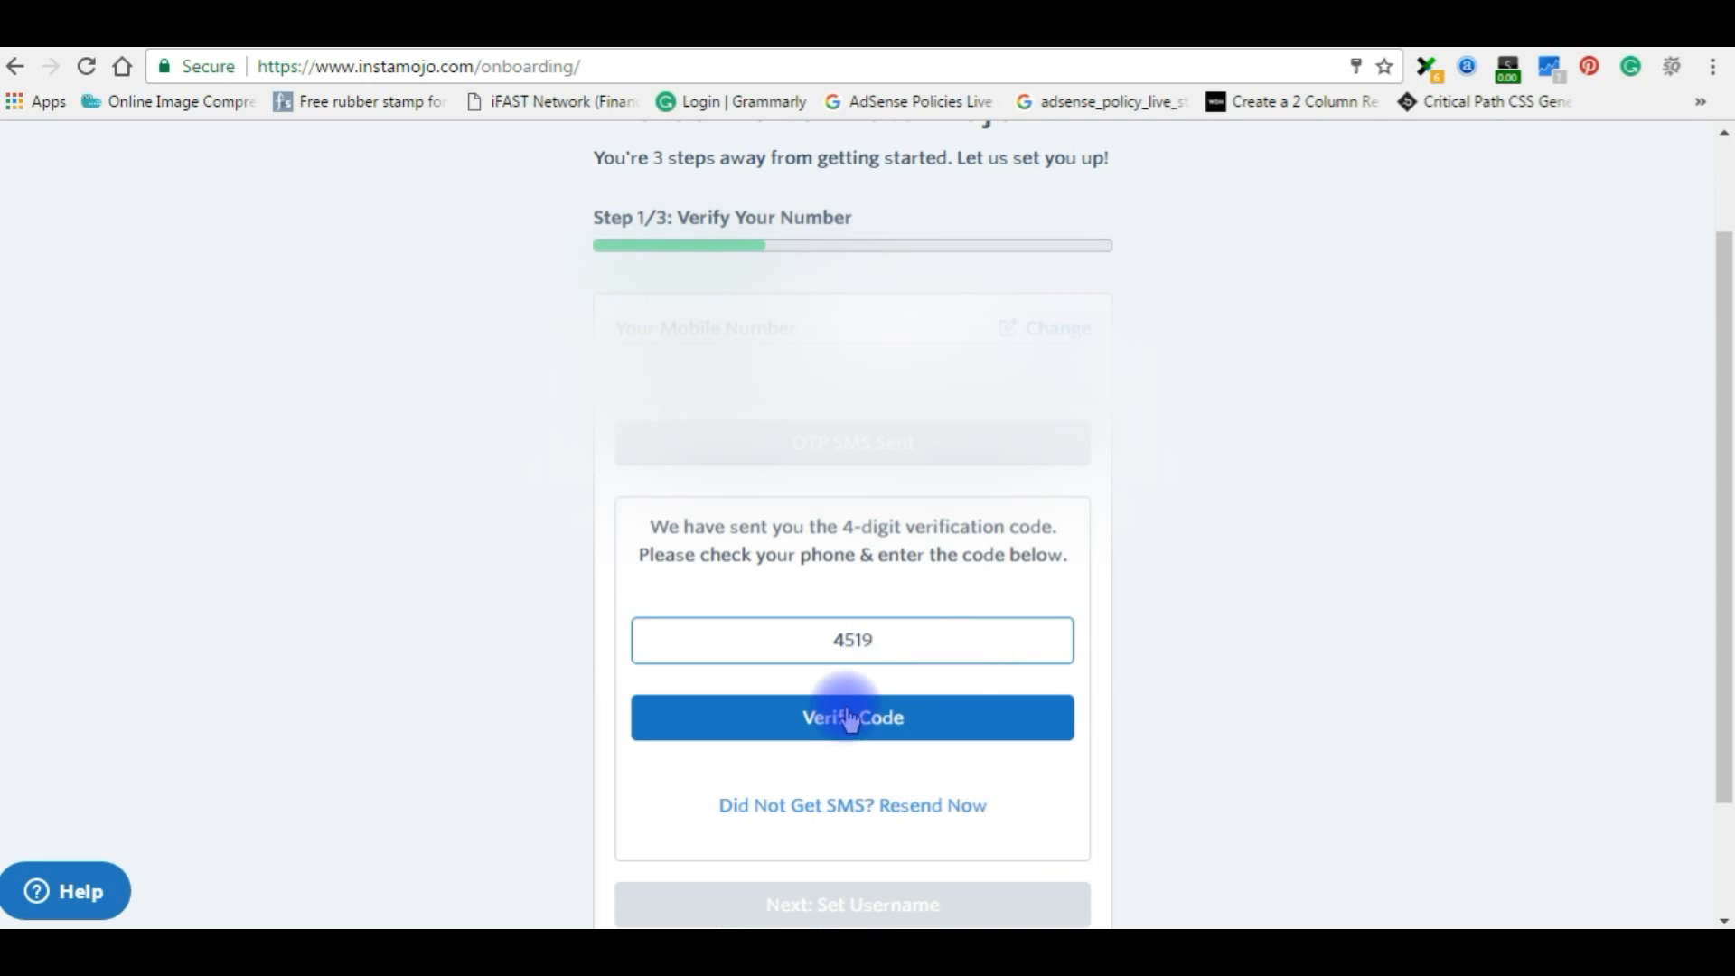
left_click(852, 717)
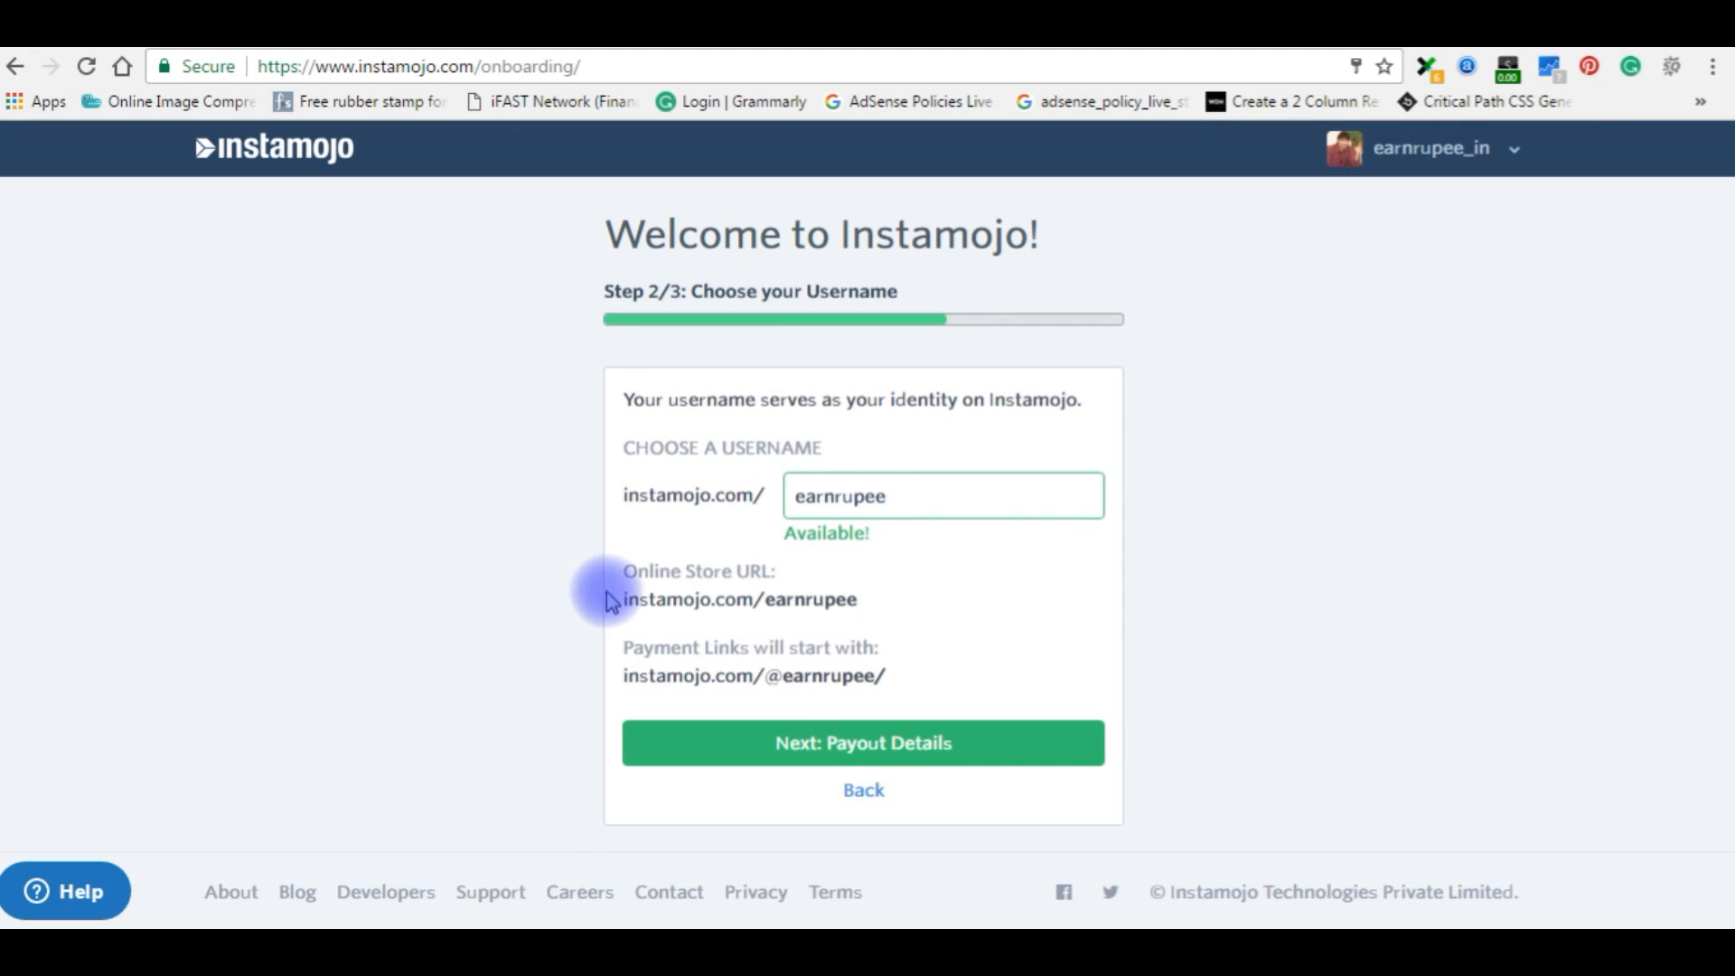
Step: Keep the available username earnrupee and continue to payout details
left_click(862, 743)
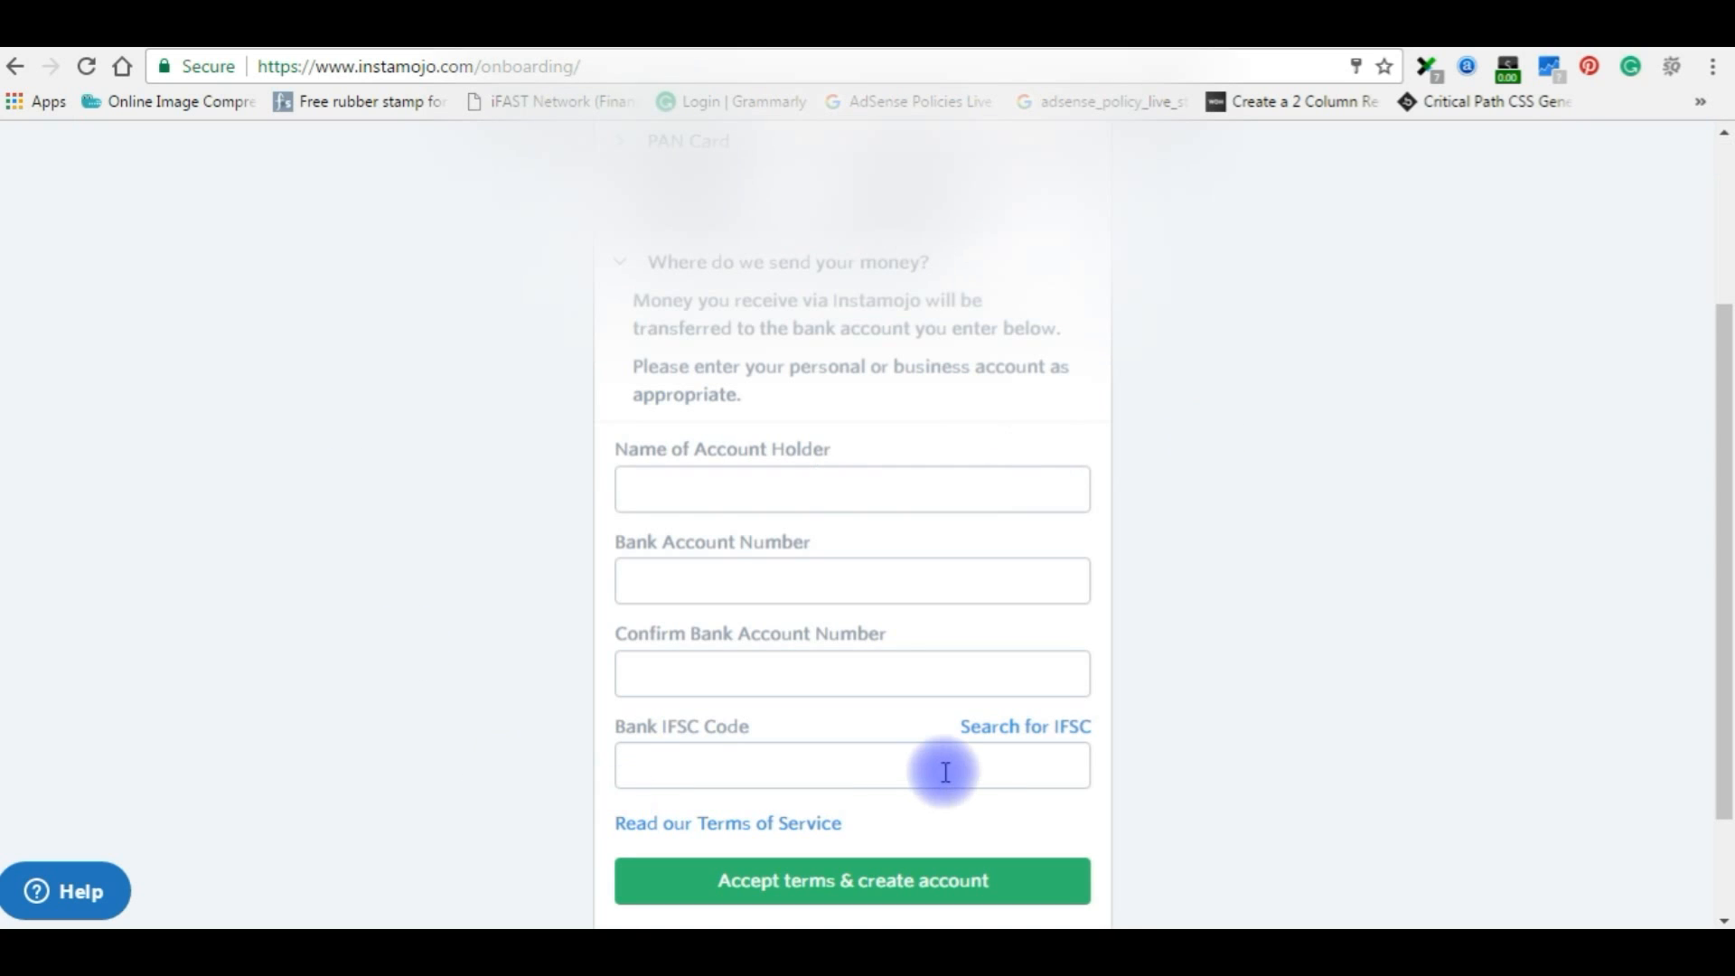
mouse_move(611, 691)
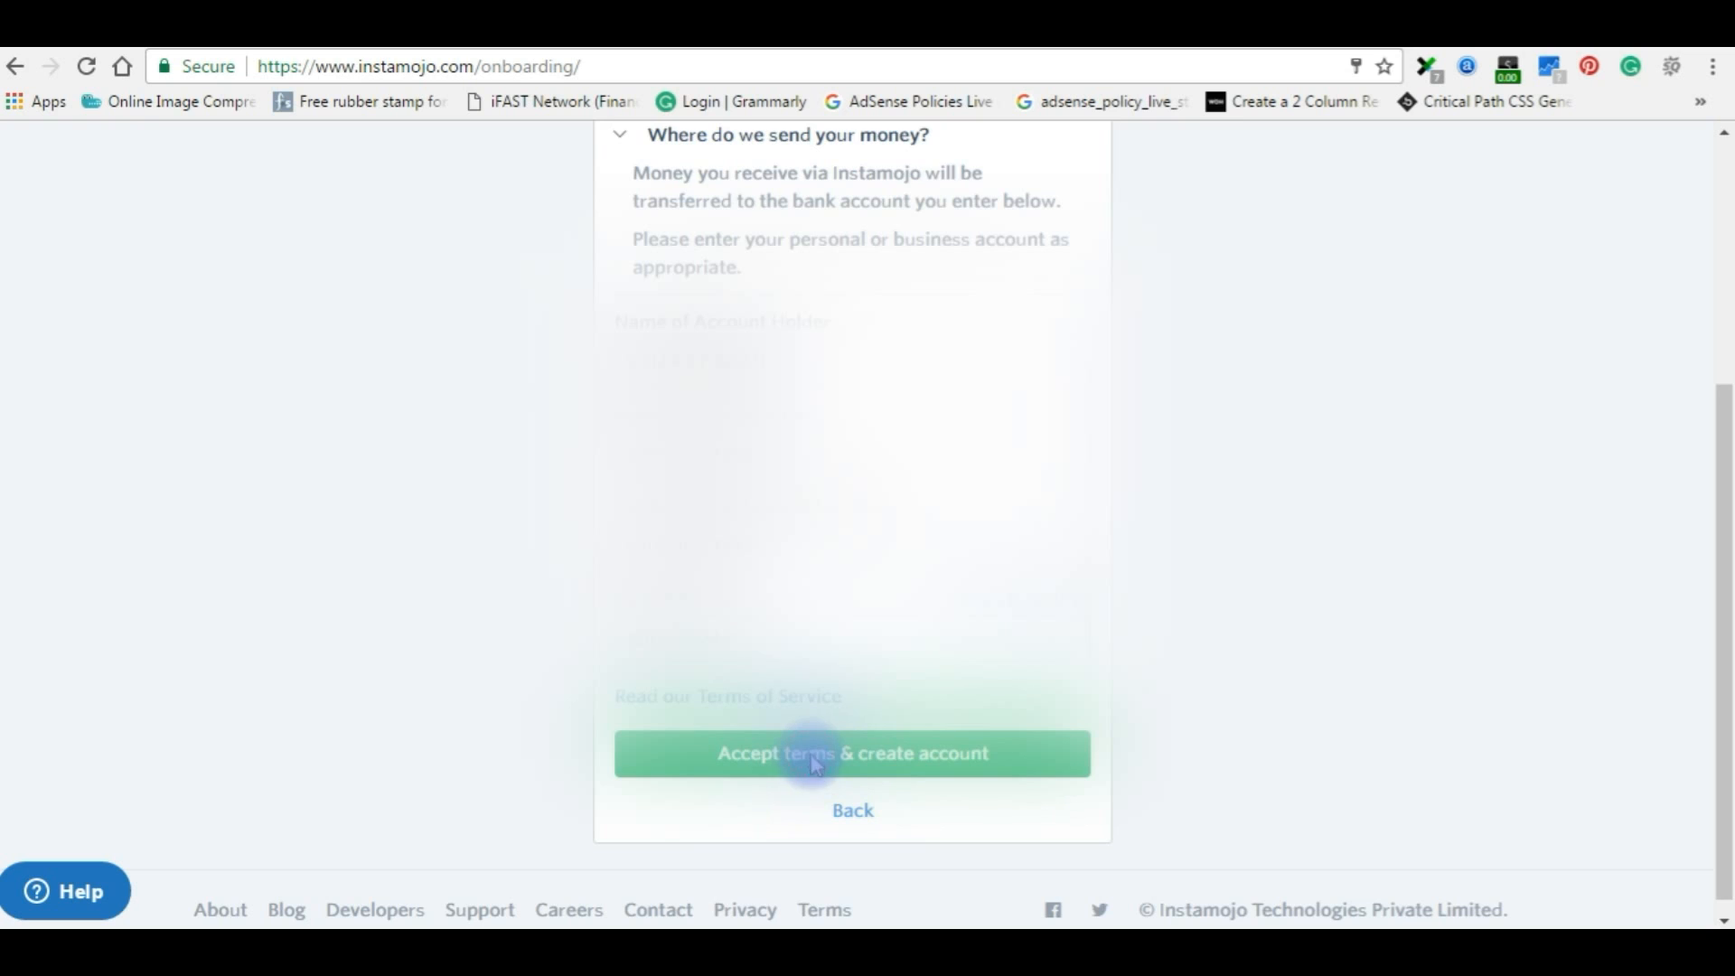
Step: Accept the terms and create the account with the entered bank details
left_click(852, 753)
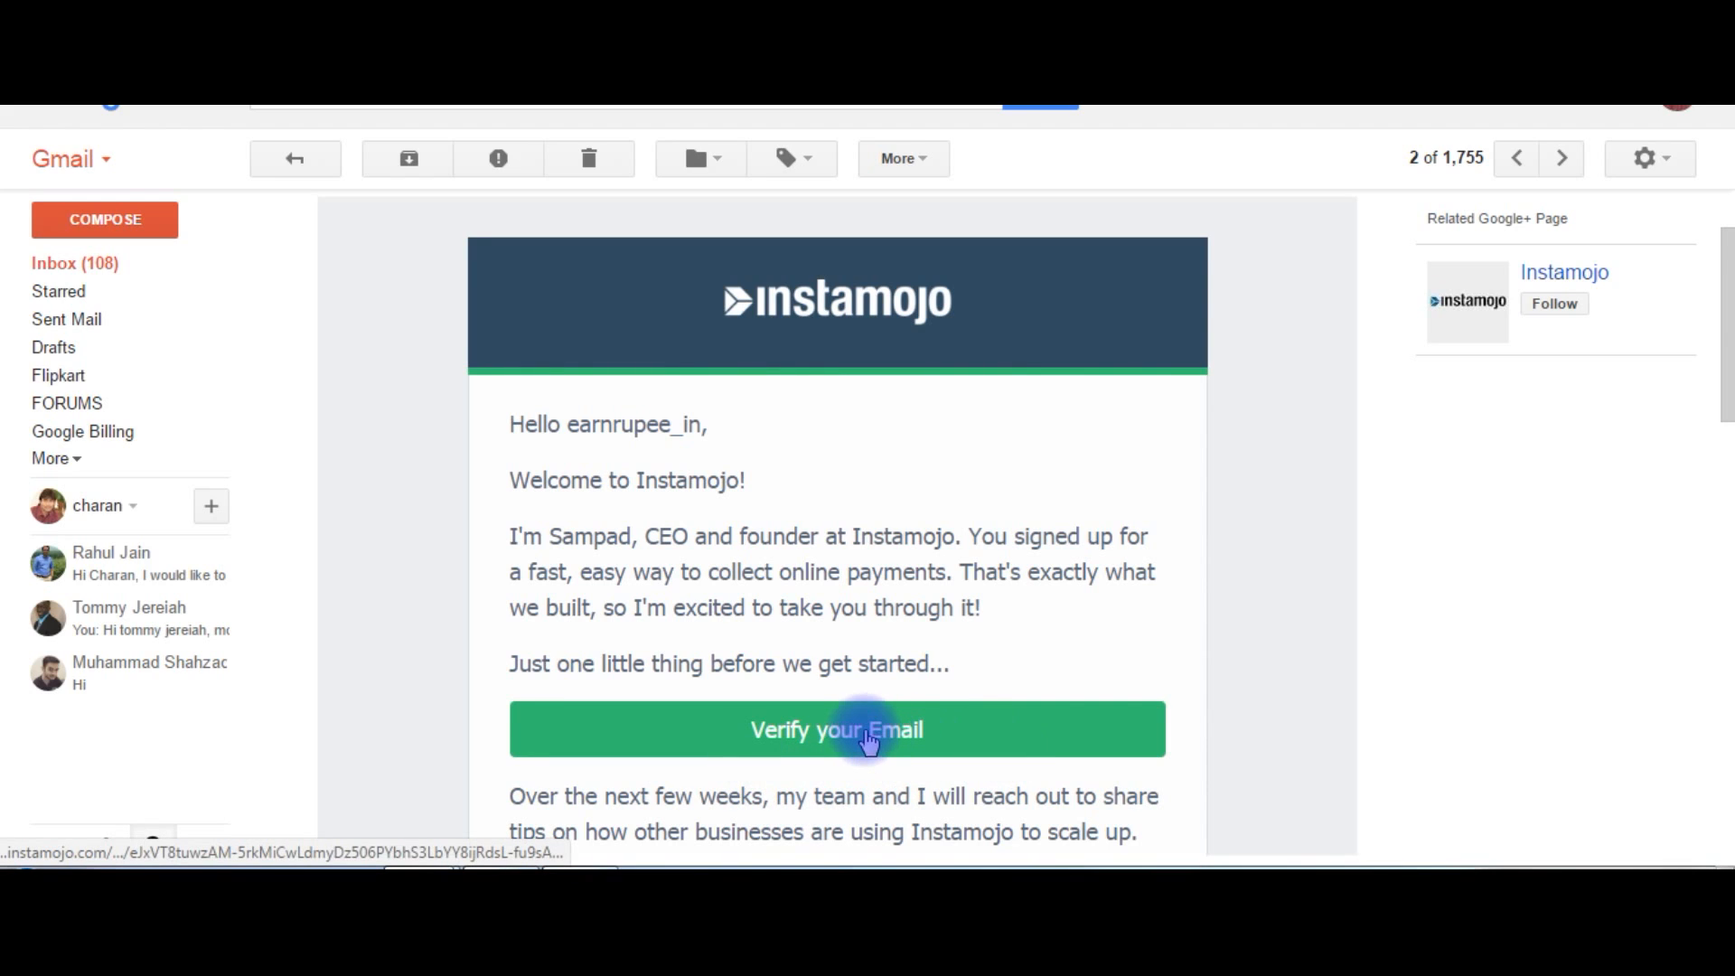
Step: Use Verify your Email in the Instamojo welcome email
left_click(835, 729)
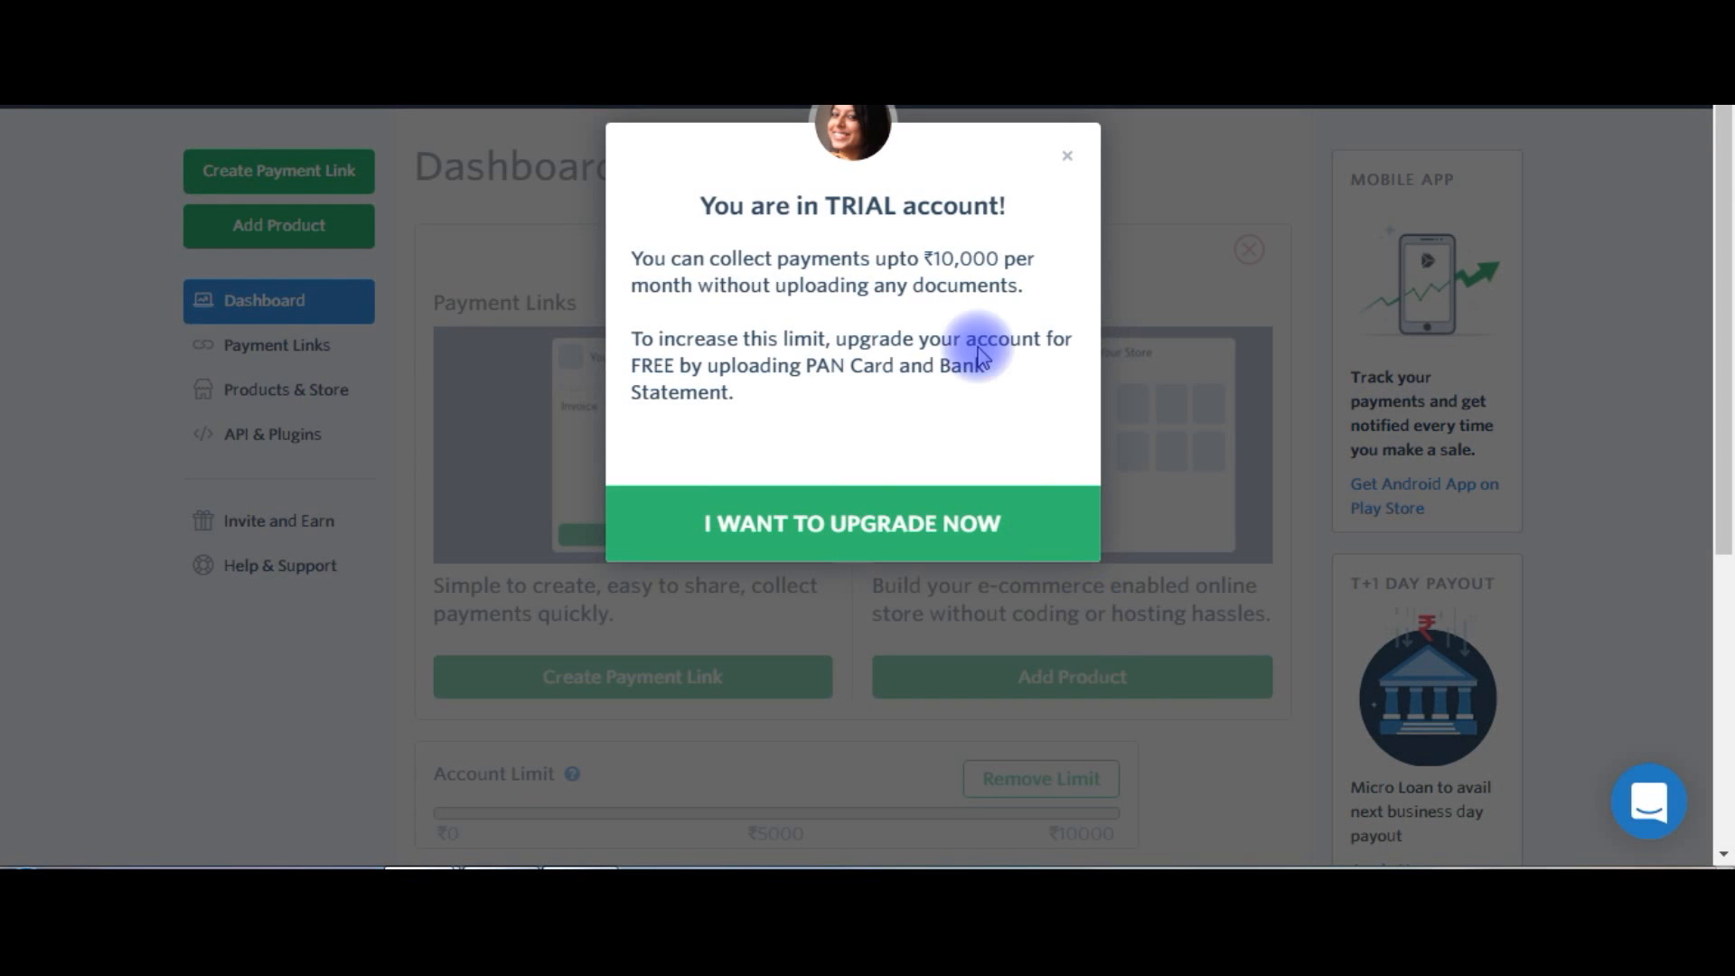
Step: Close the 'You are in TRIAL account!' popup on the dashboard
left_click(1066, 154)
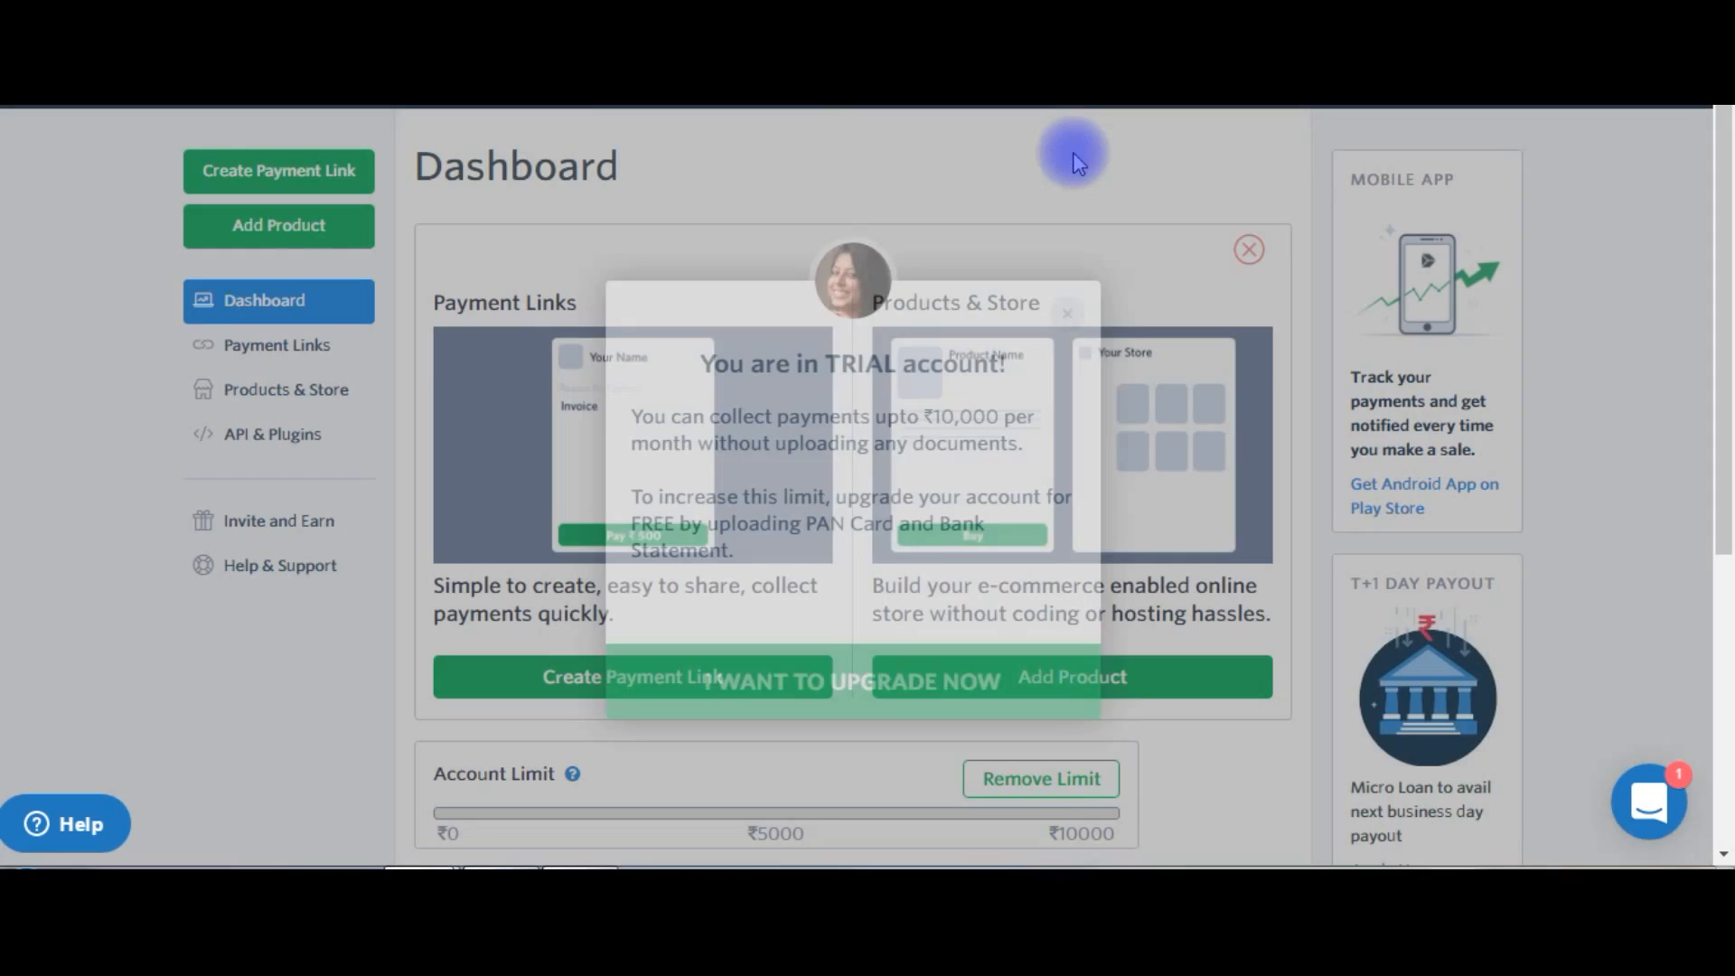